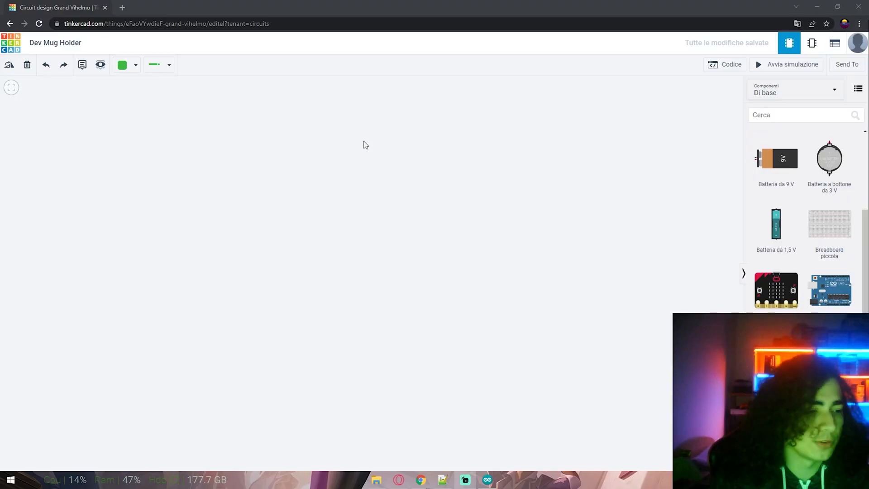
Step: Write the pin defines, hydration startup message, trigger pulse and Echo INPUT pinMode code
left_click(207, 245)
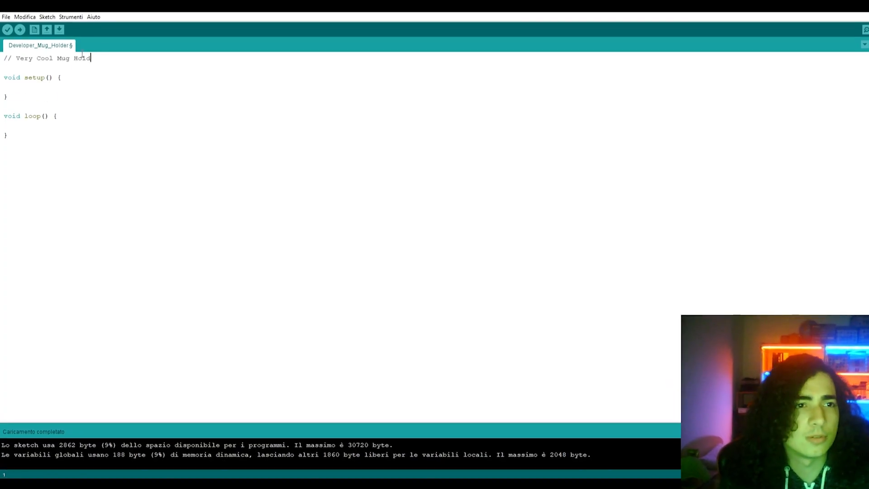
type("er to Keep you Hydratated")
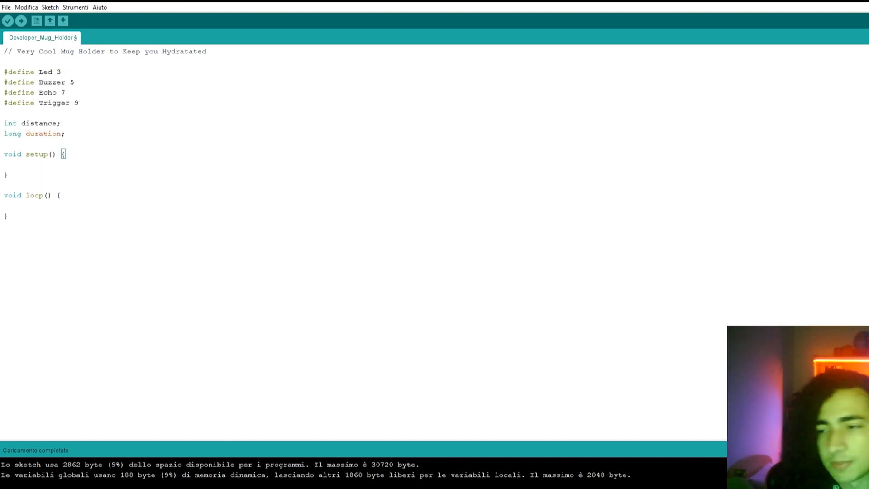
type("digitalWrite(Trigger, LOW);")
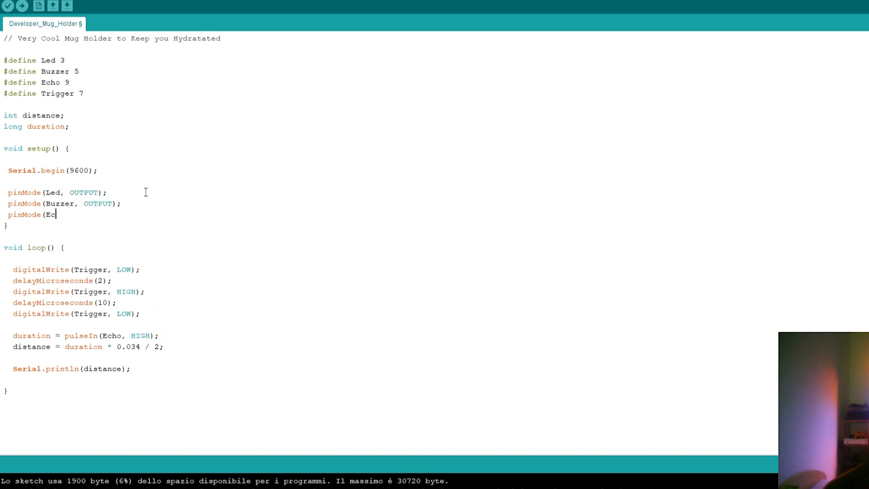
type("ho, INPUT);")
type("if (currentMillis - >= reminderInterval * pow(10,")
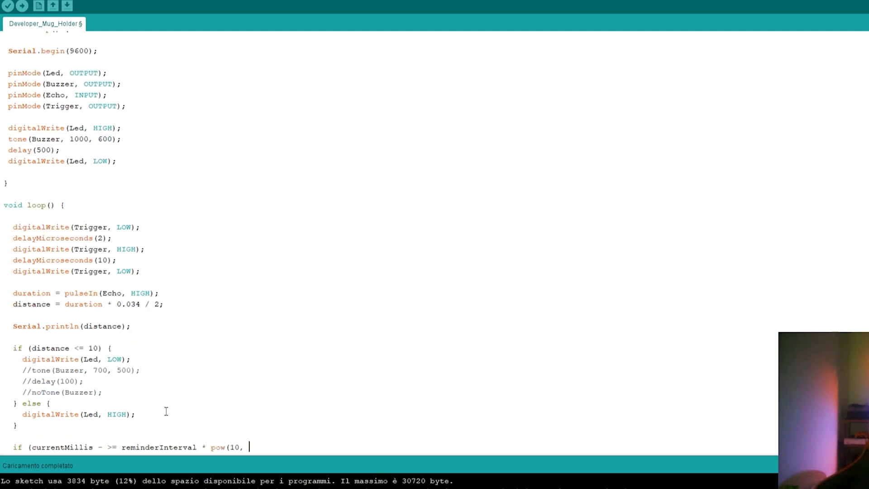
Step: Add the millis reminderInterval check that resets previousMillis = millis()
type("3)) {")
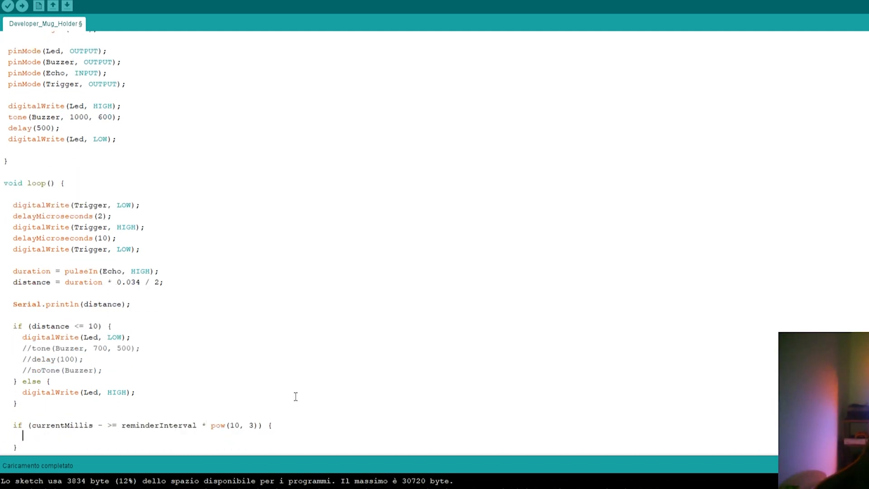
type("previousMillis = millis")
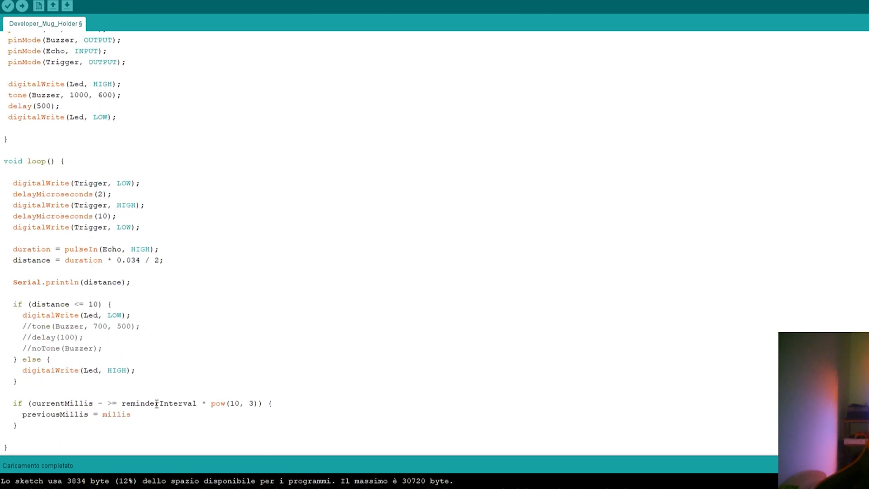
type("previousMIl")
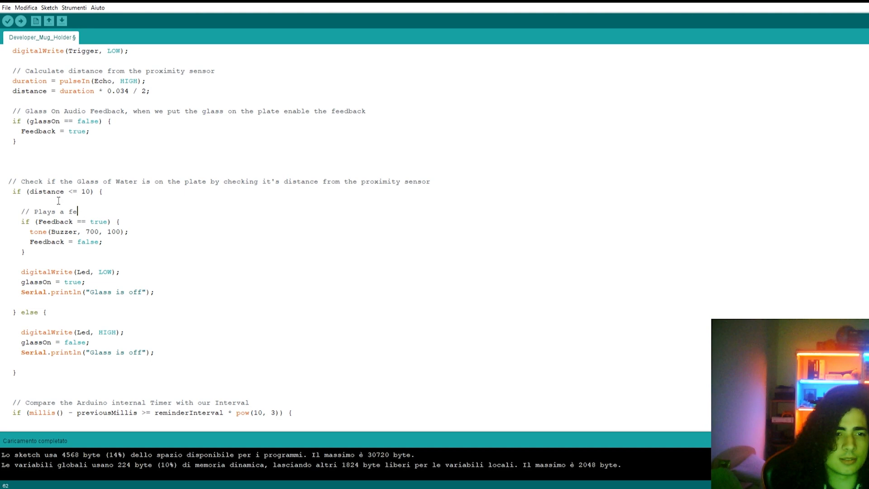
Step: Comment the feedback sound when placing the glass on the plate, then review the reminder code
type("edback sound when placing the glass on the plate")
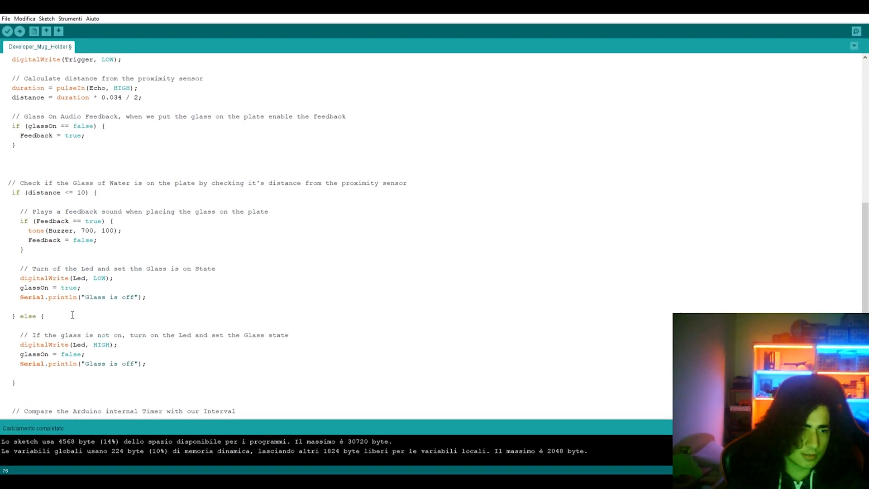
scroll("down", 3)
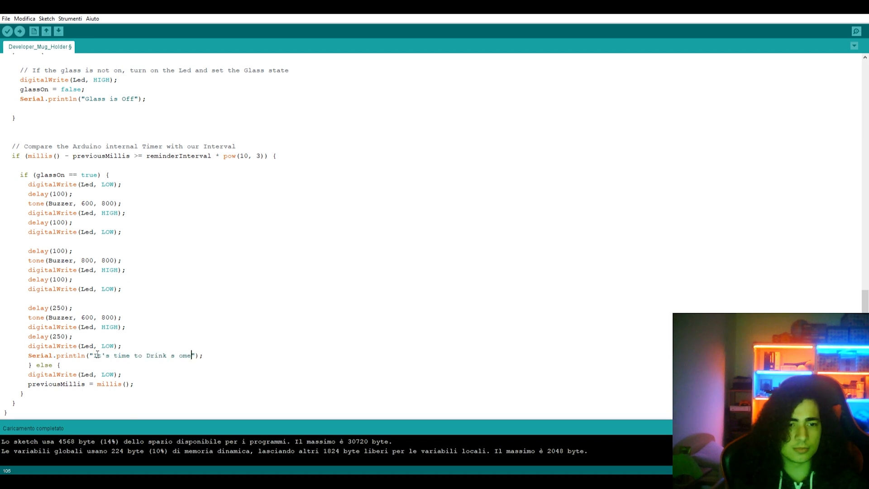